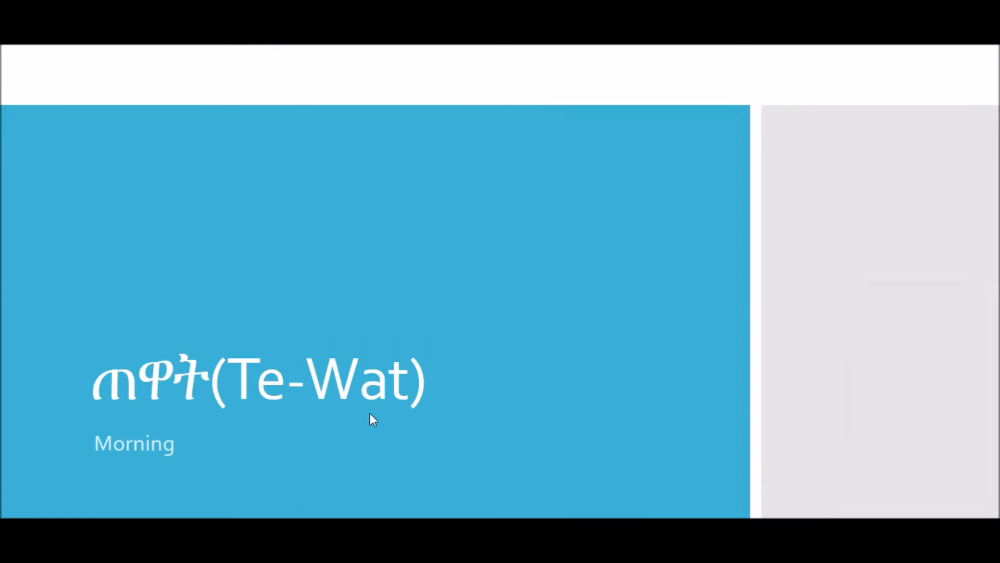
mouse_move(379, 396)
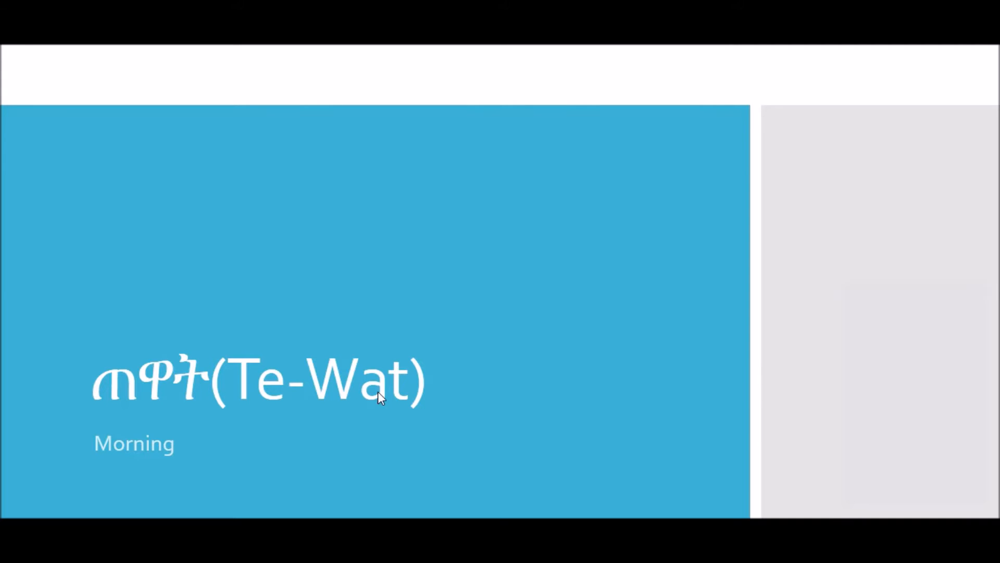
mouse_move(379, 399)
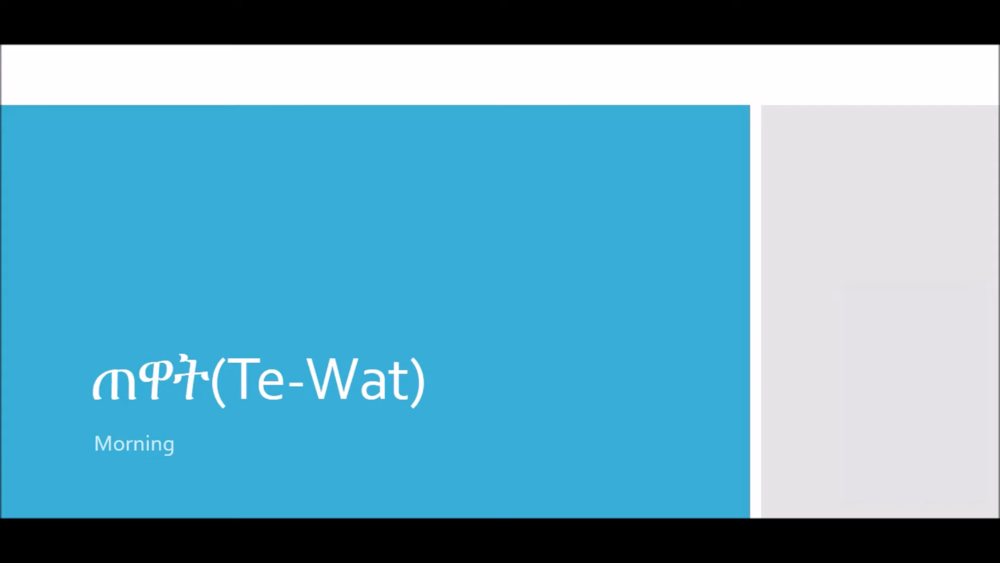
mouse_move(212, 459)
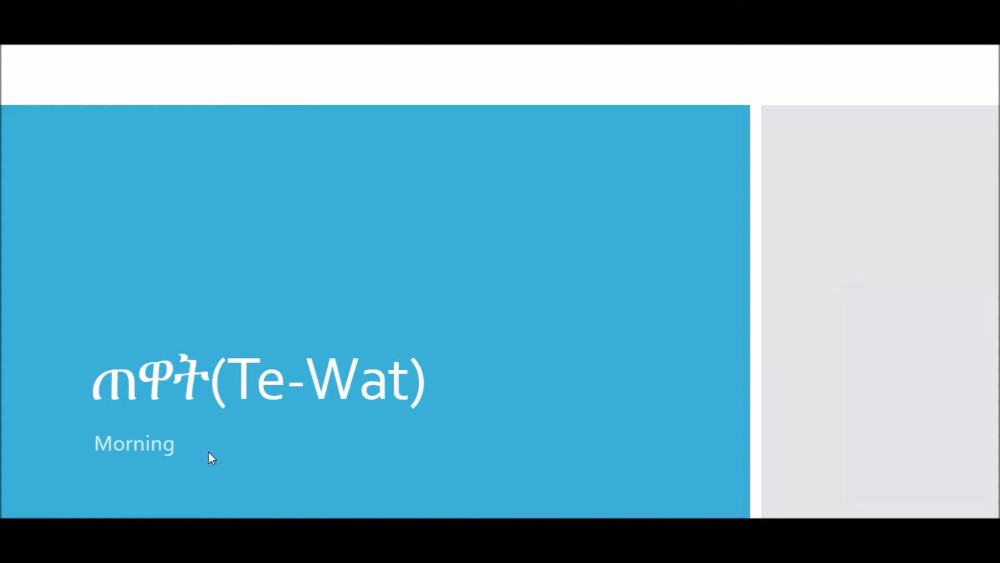
mouse_move(285, 342)
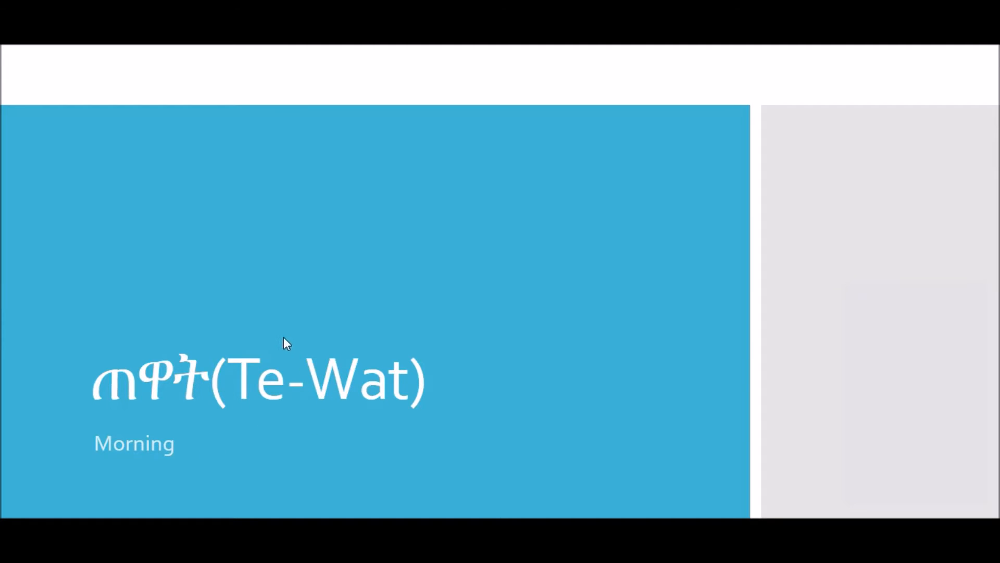
mouse_move(303, 318)
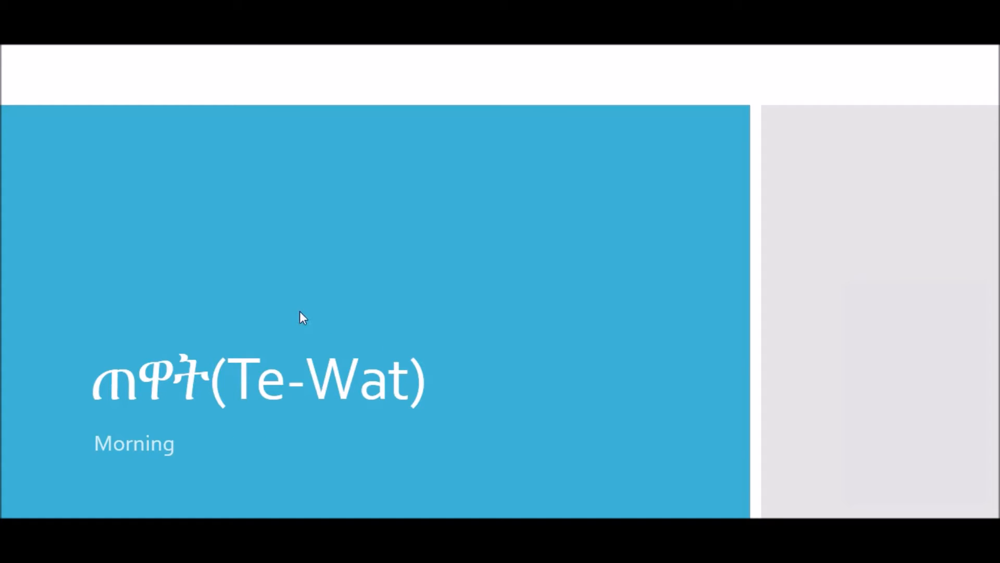
mouse_move(299, 410)
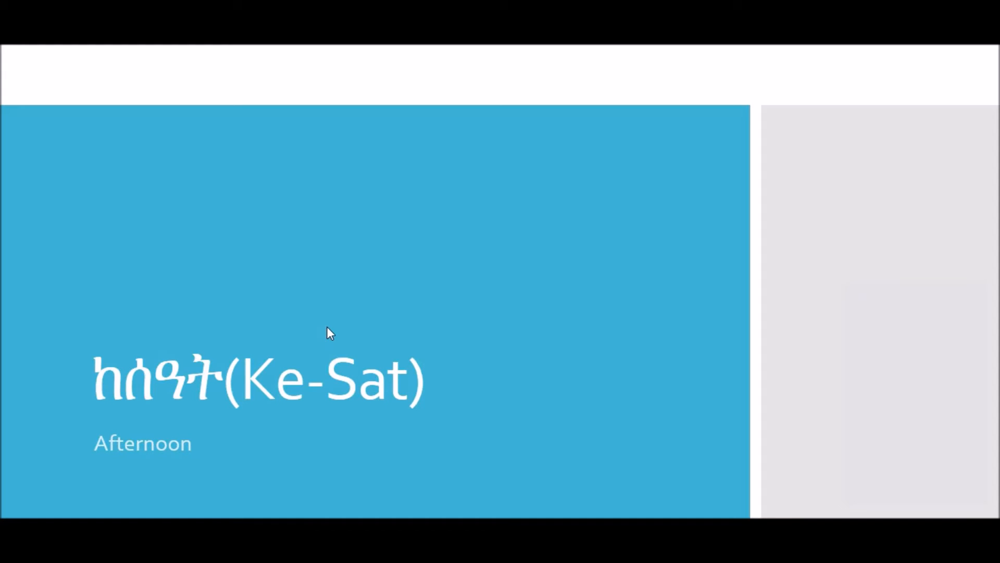
mouse_move(328, 331)
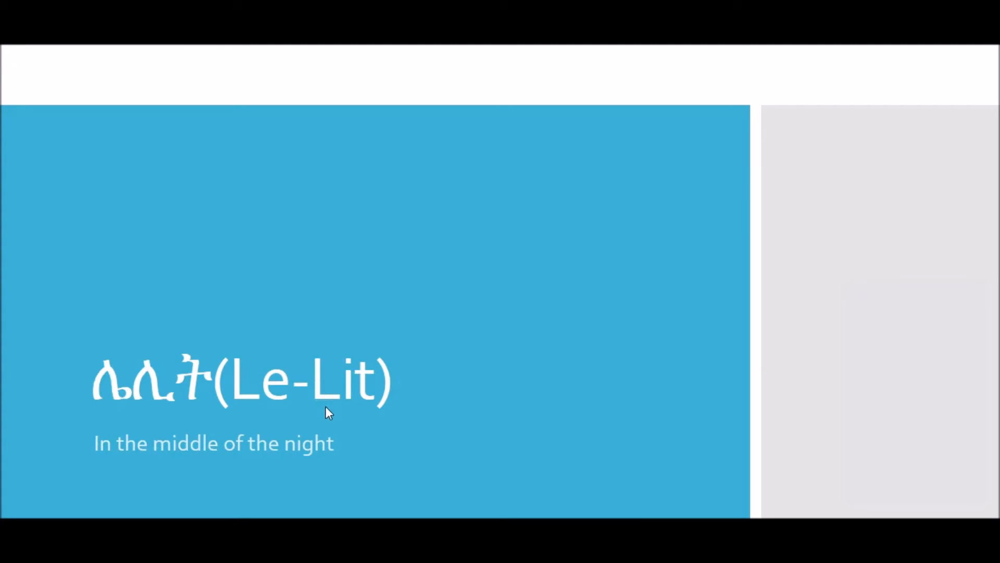
mouse_move(198, 373)
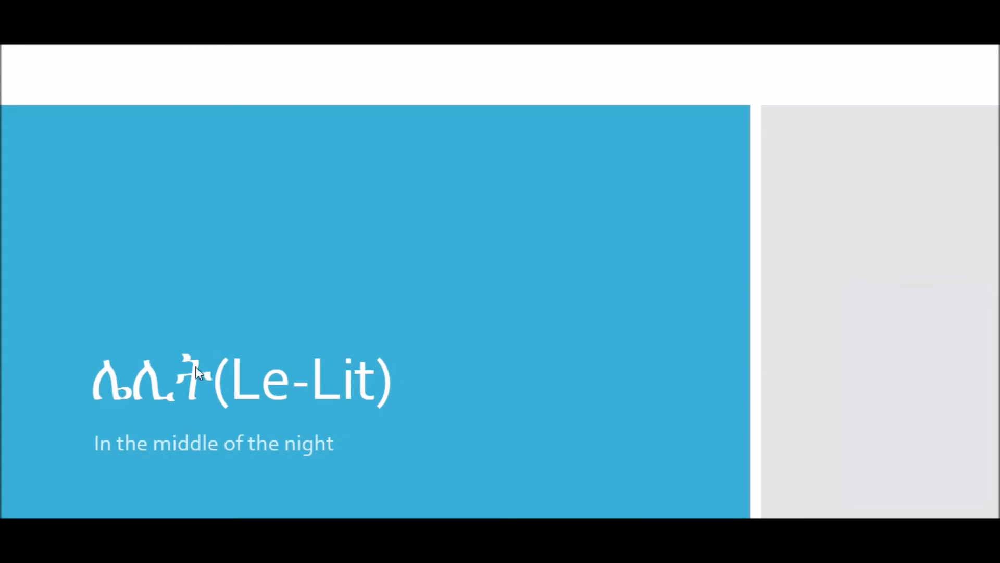
mouse_move(279, 361)
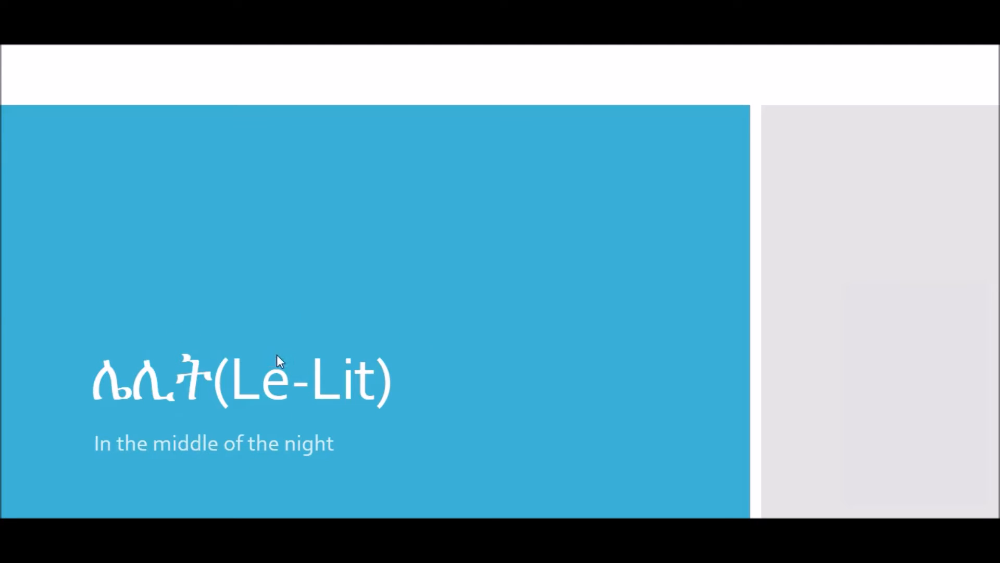
mouse_move(300, 420)
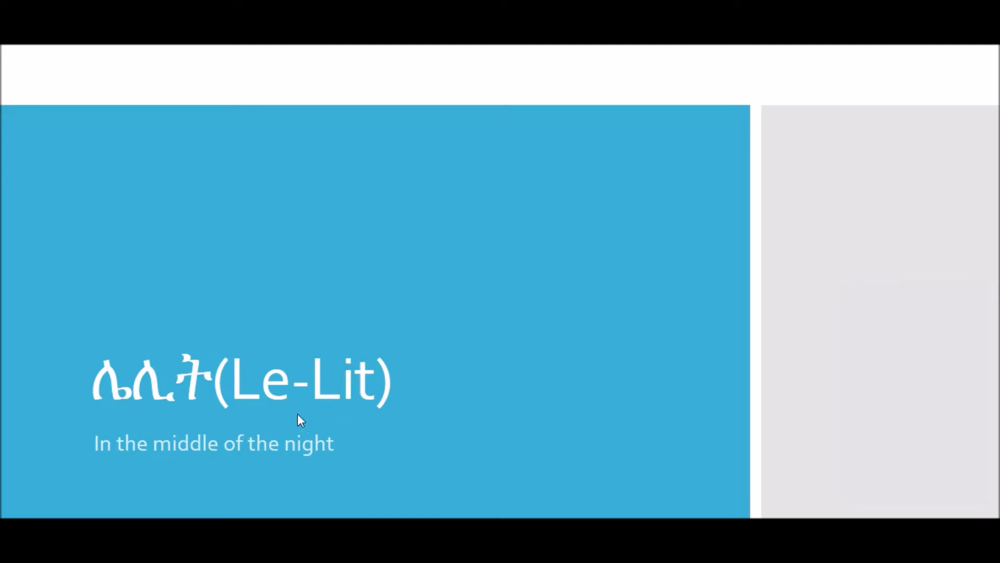
mouse_move(69, 310)
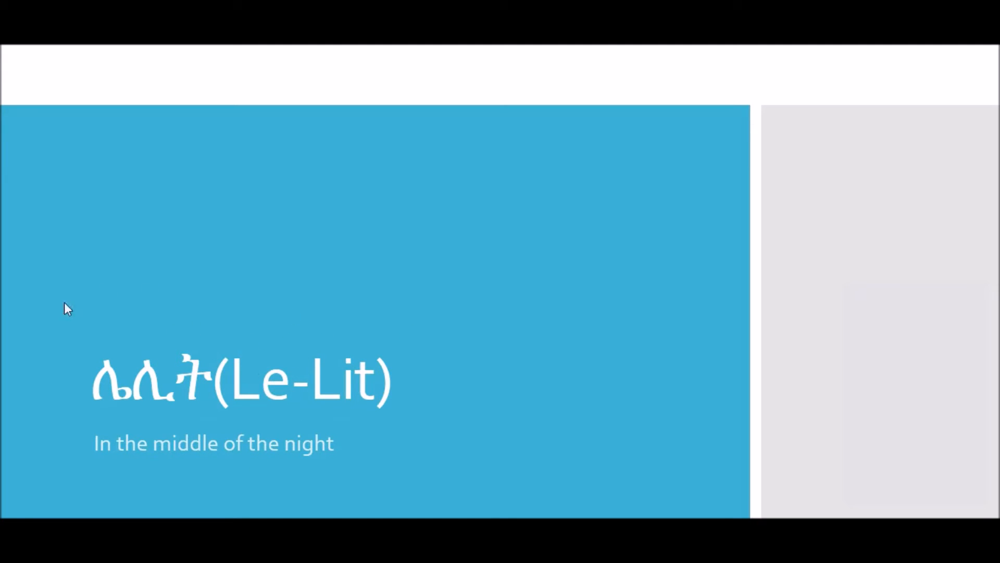
mouse_move(13, 481)
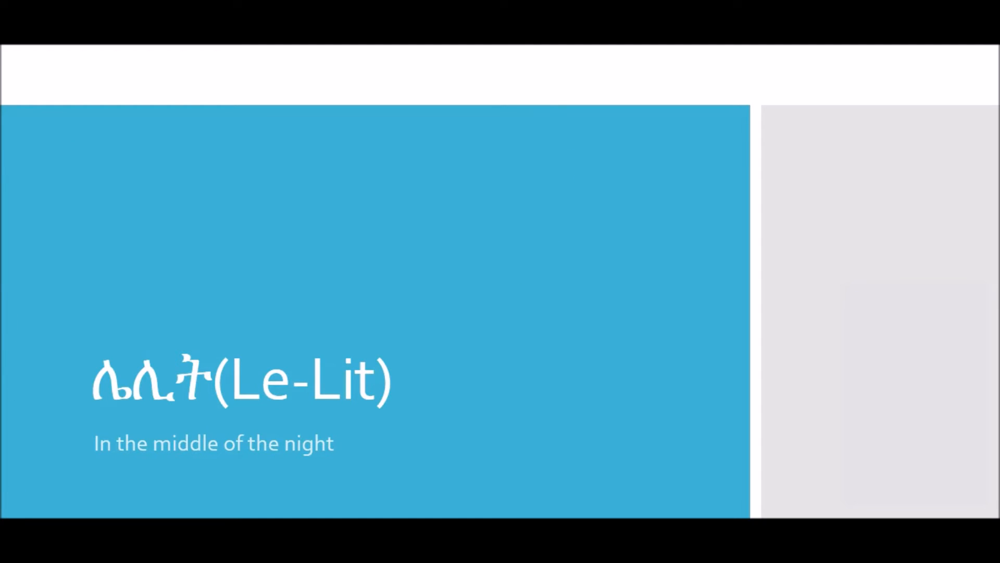
mouse_move(198, 353)
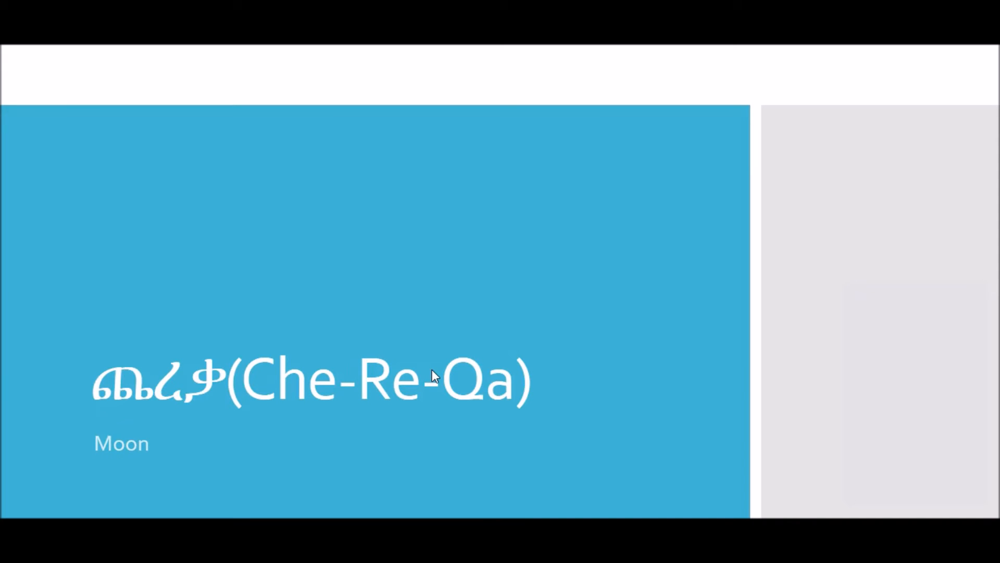
mouse_move(435, 388)
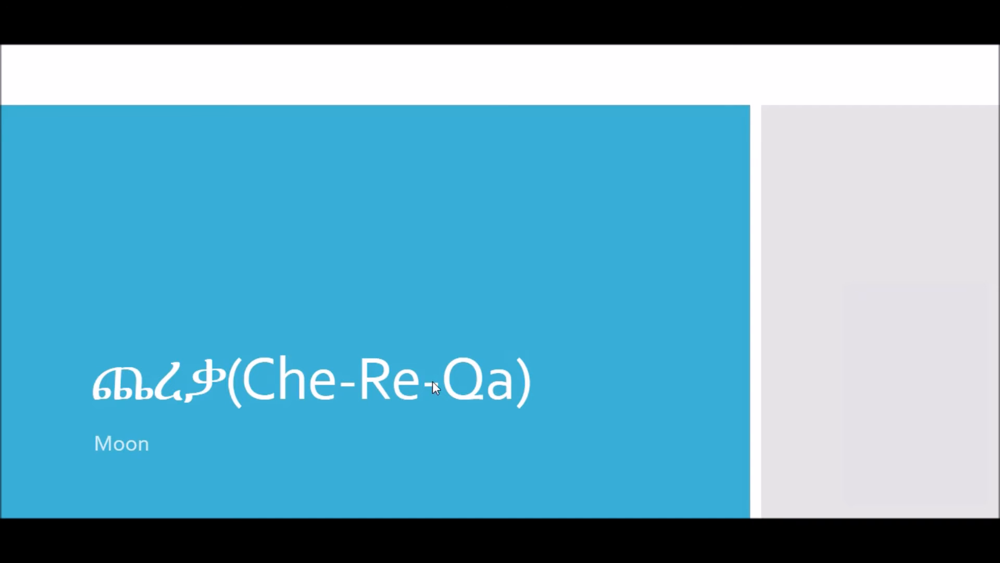
mouse_move(436, 396)
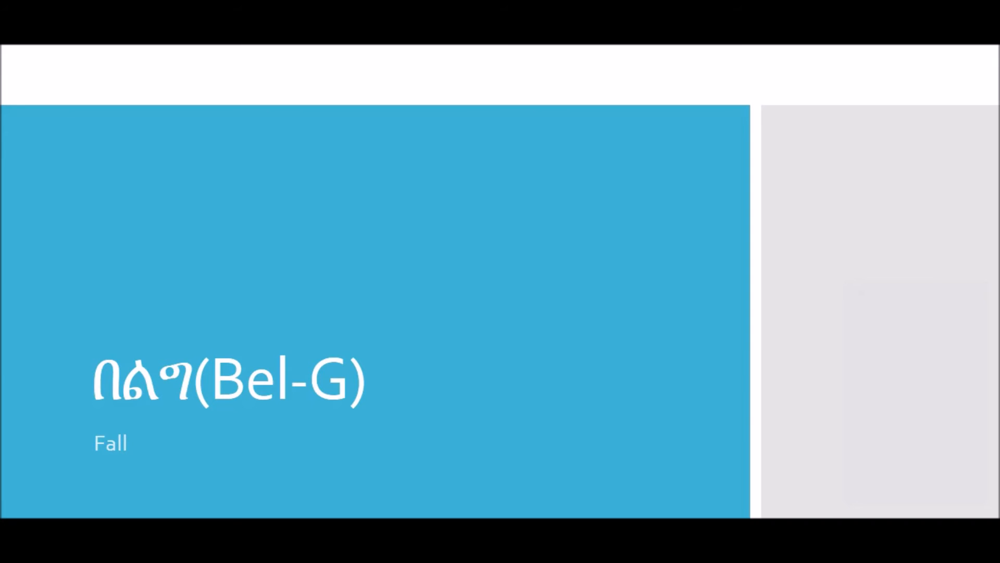
Advance the slideshow from Bel-G (Fall) through Ke-Re-Me-T (Winter) to Tse-Day (Spring).
key("right")
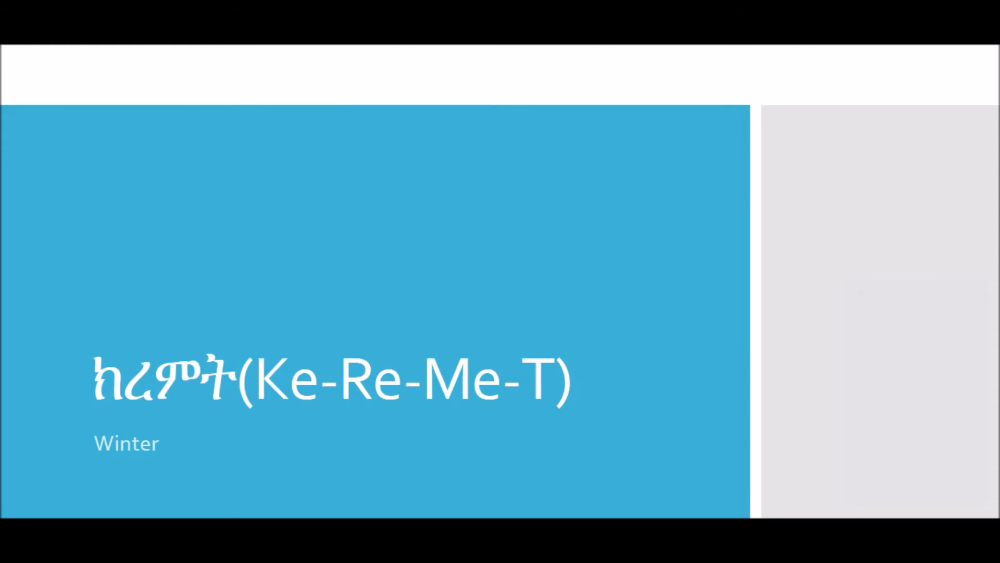
key("Right")
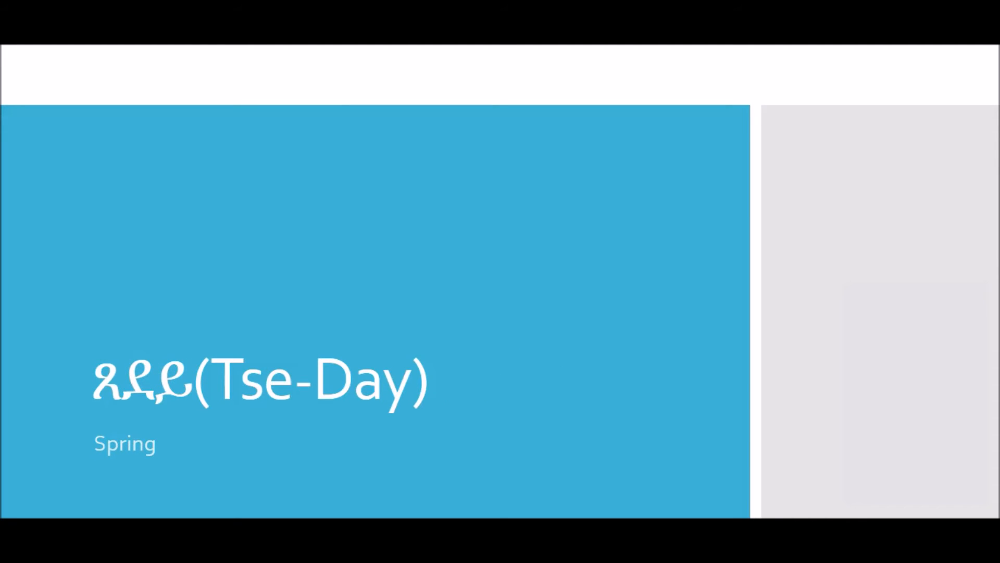